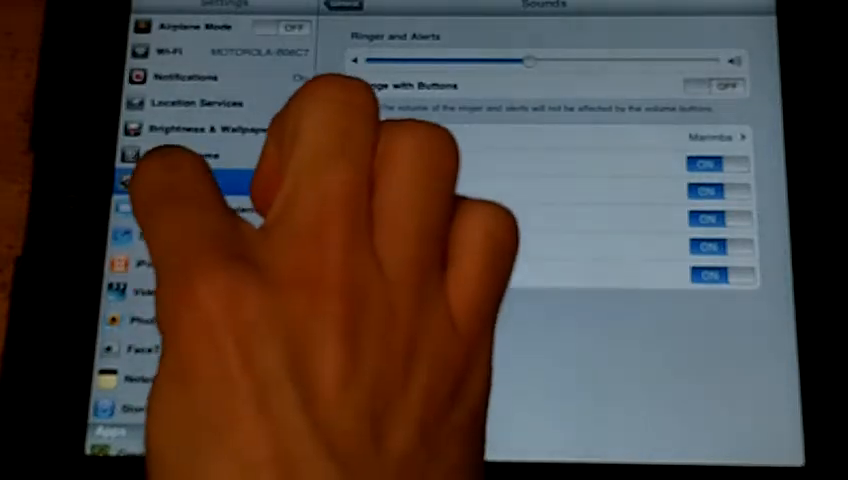
# - Search Google for doitwithipad.com in Safari with silent keyboard, then return to the home screen
pyautogui.click(164, 180)
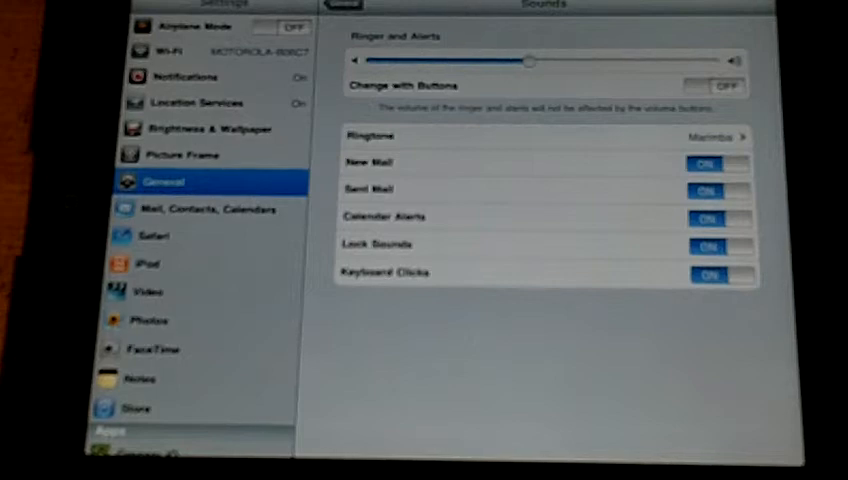
pyautogui.click(718, 272)
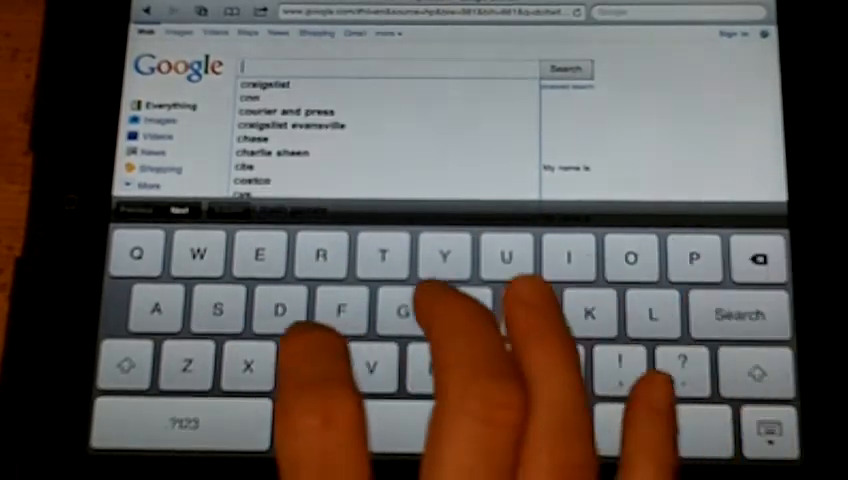
pyautogui.write('doitwithipad.com')
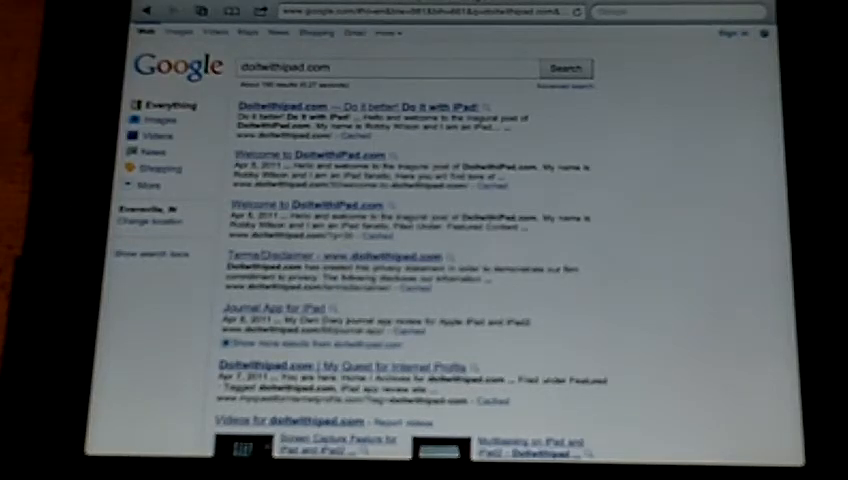
pyautogui.press('home')
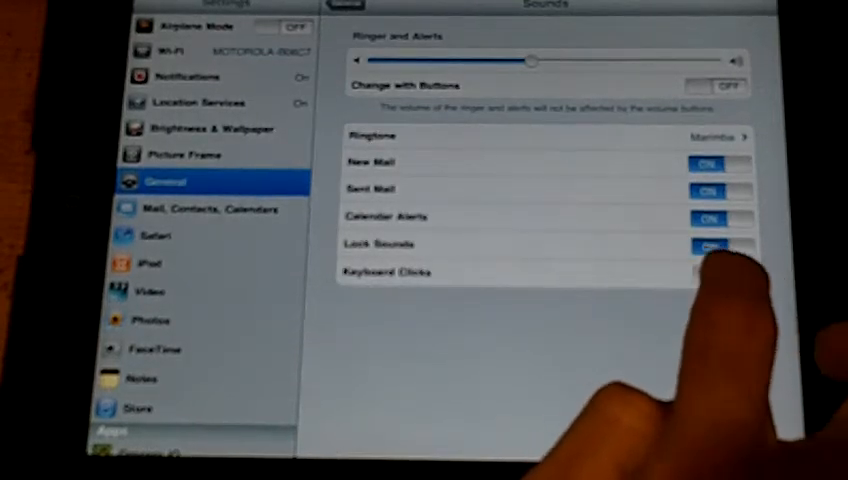
# - Switch Keyboard Clicks back ON on the Sounds page
pyautogui.click(716, 244)
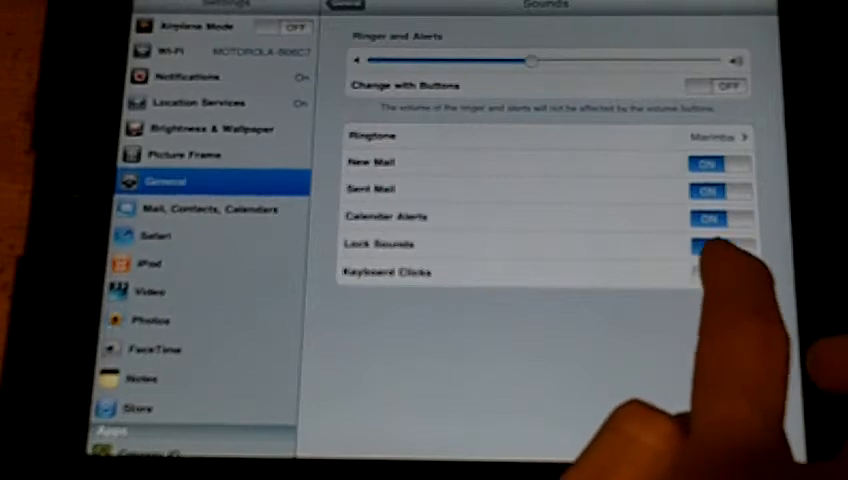